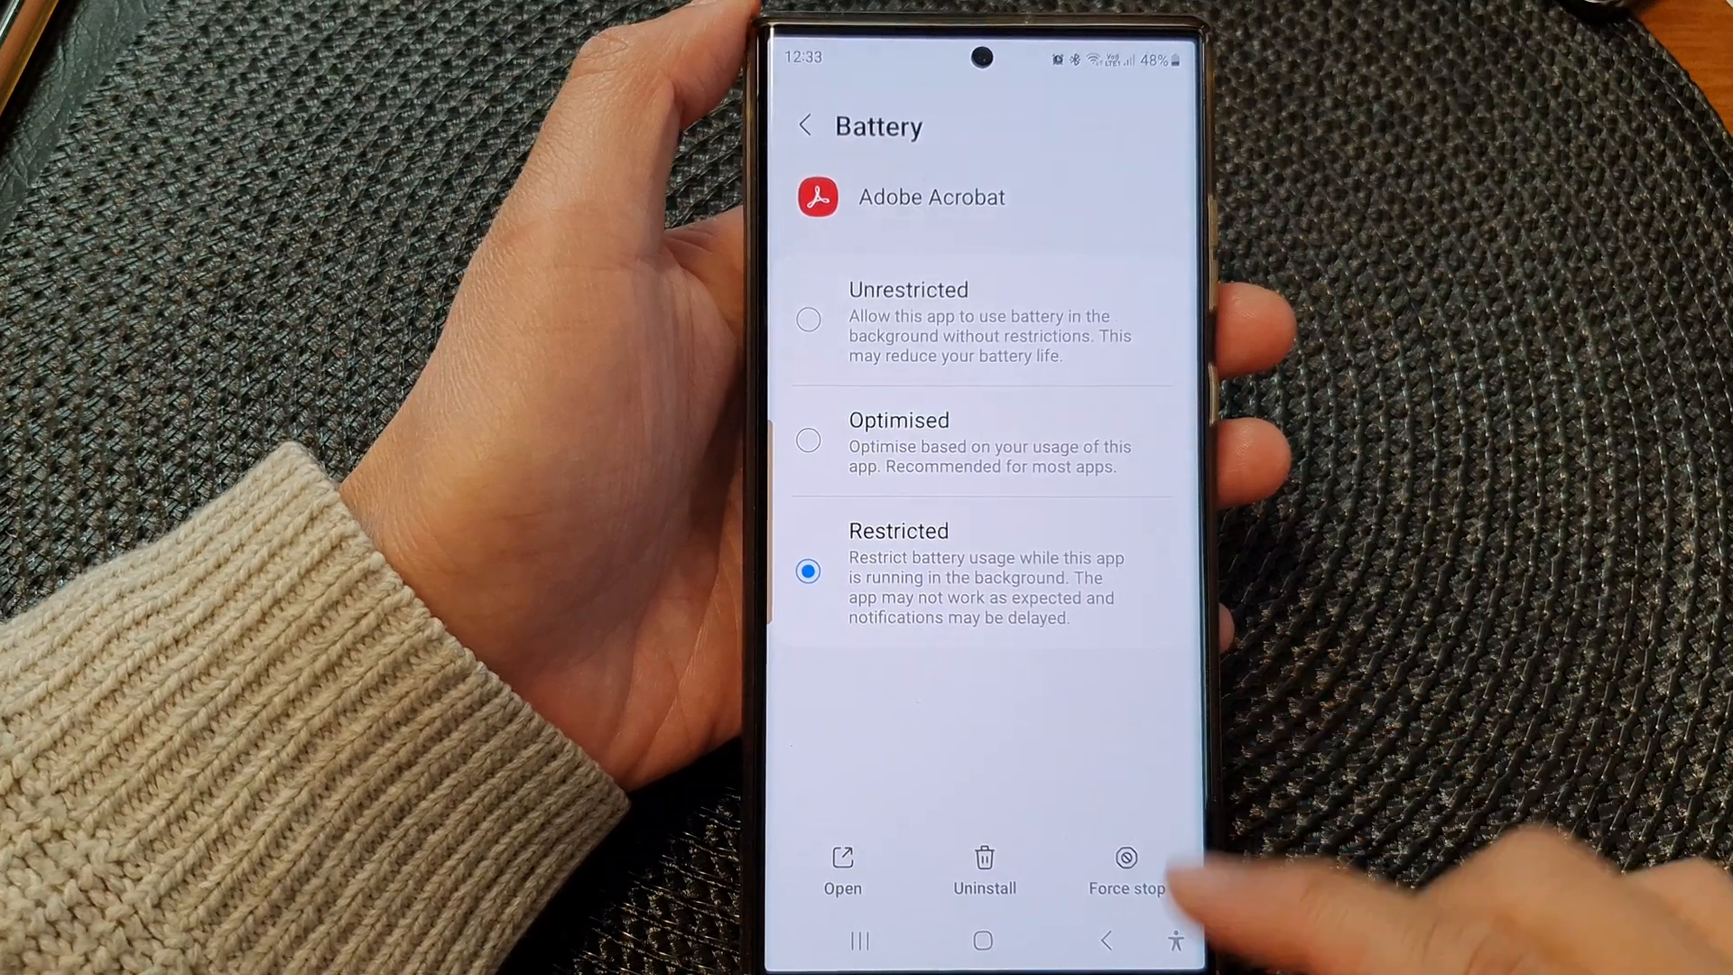
Go back from Adobe Acrobat's Battery screen to its App info page.
left_click(811, 126)
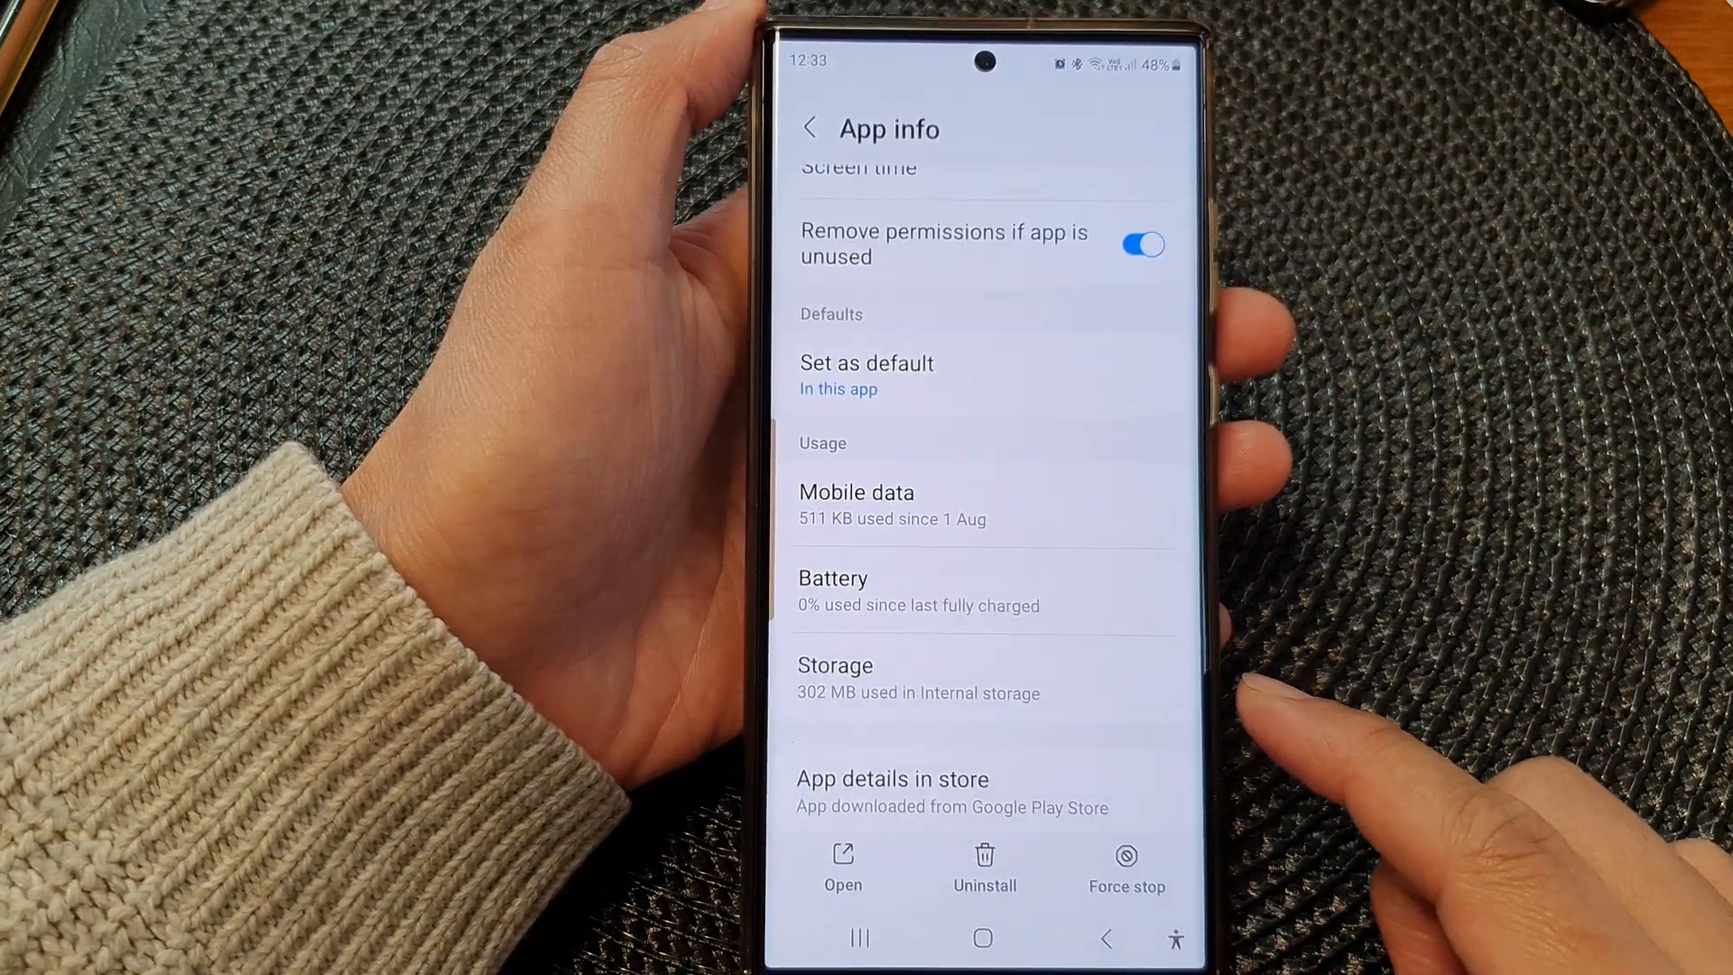
left_click(816, 128)
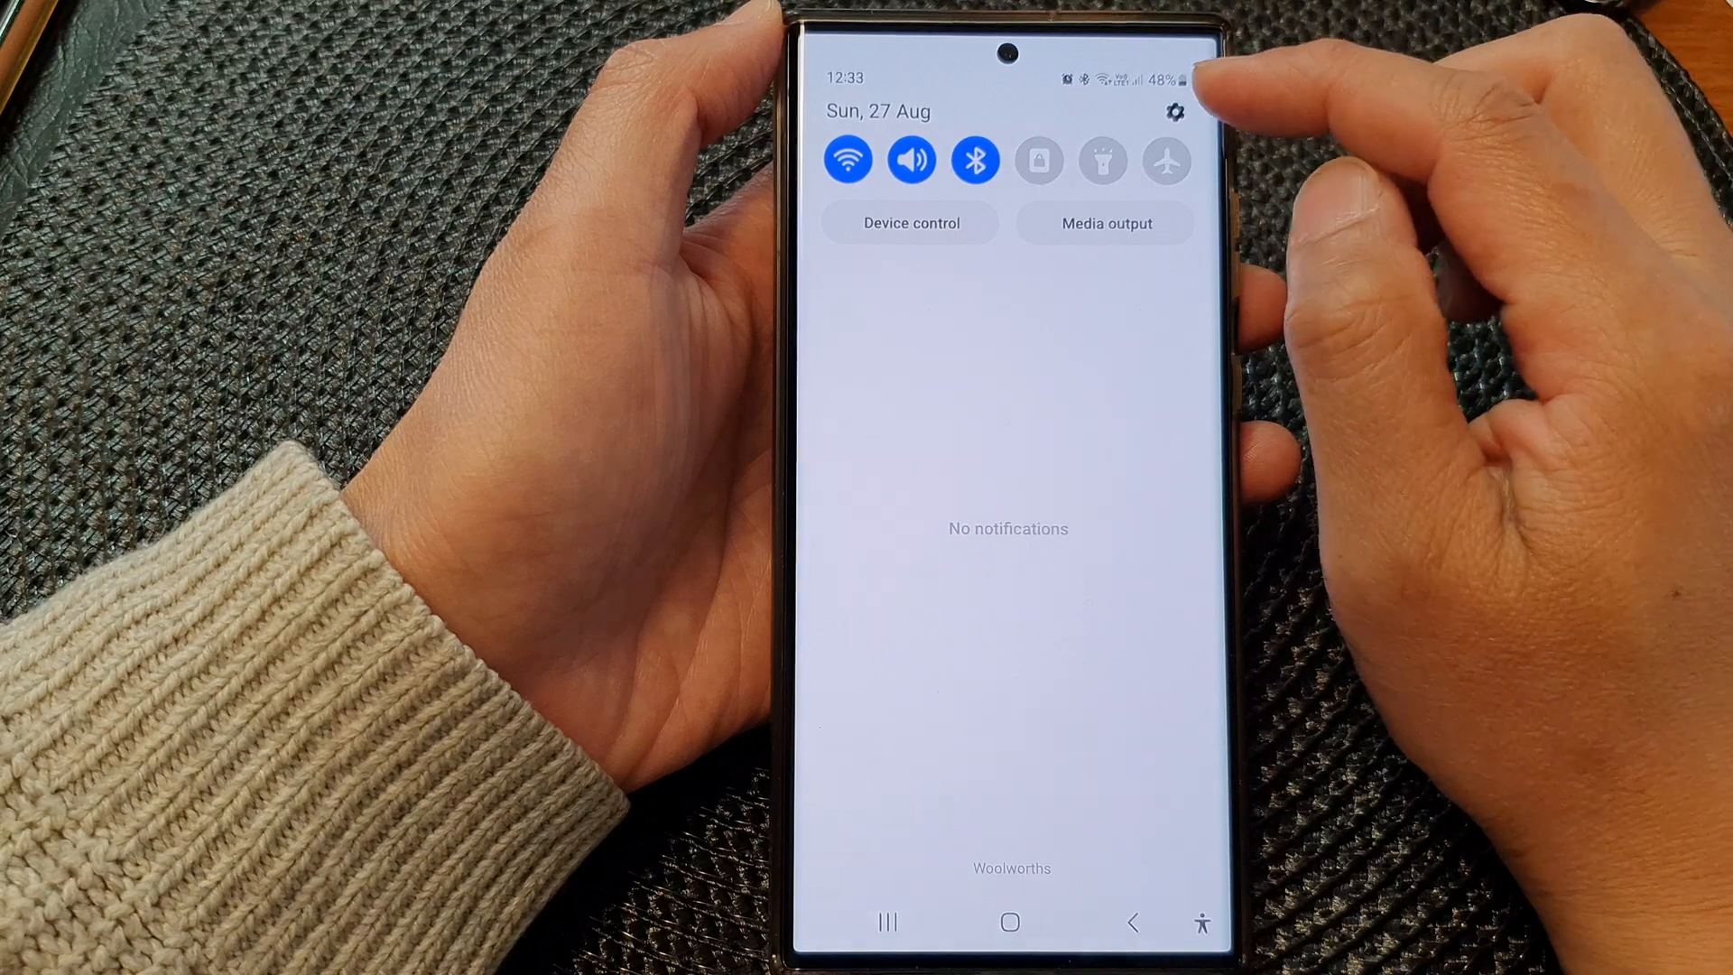
Open Settings from the quick panel, enter Apps, and scroll to Adobe Acrobat.
left_click(1173, 113)
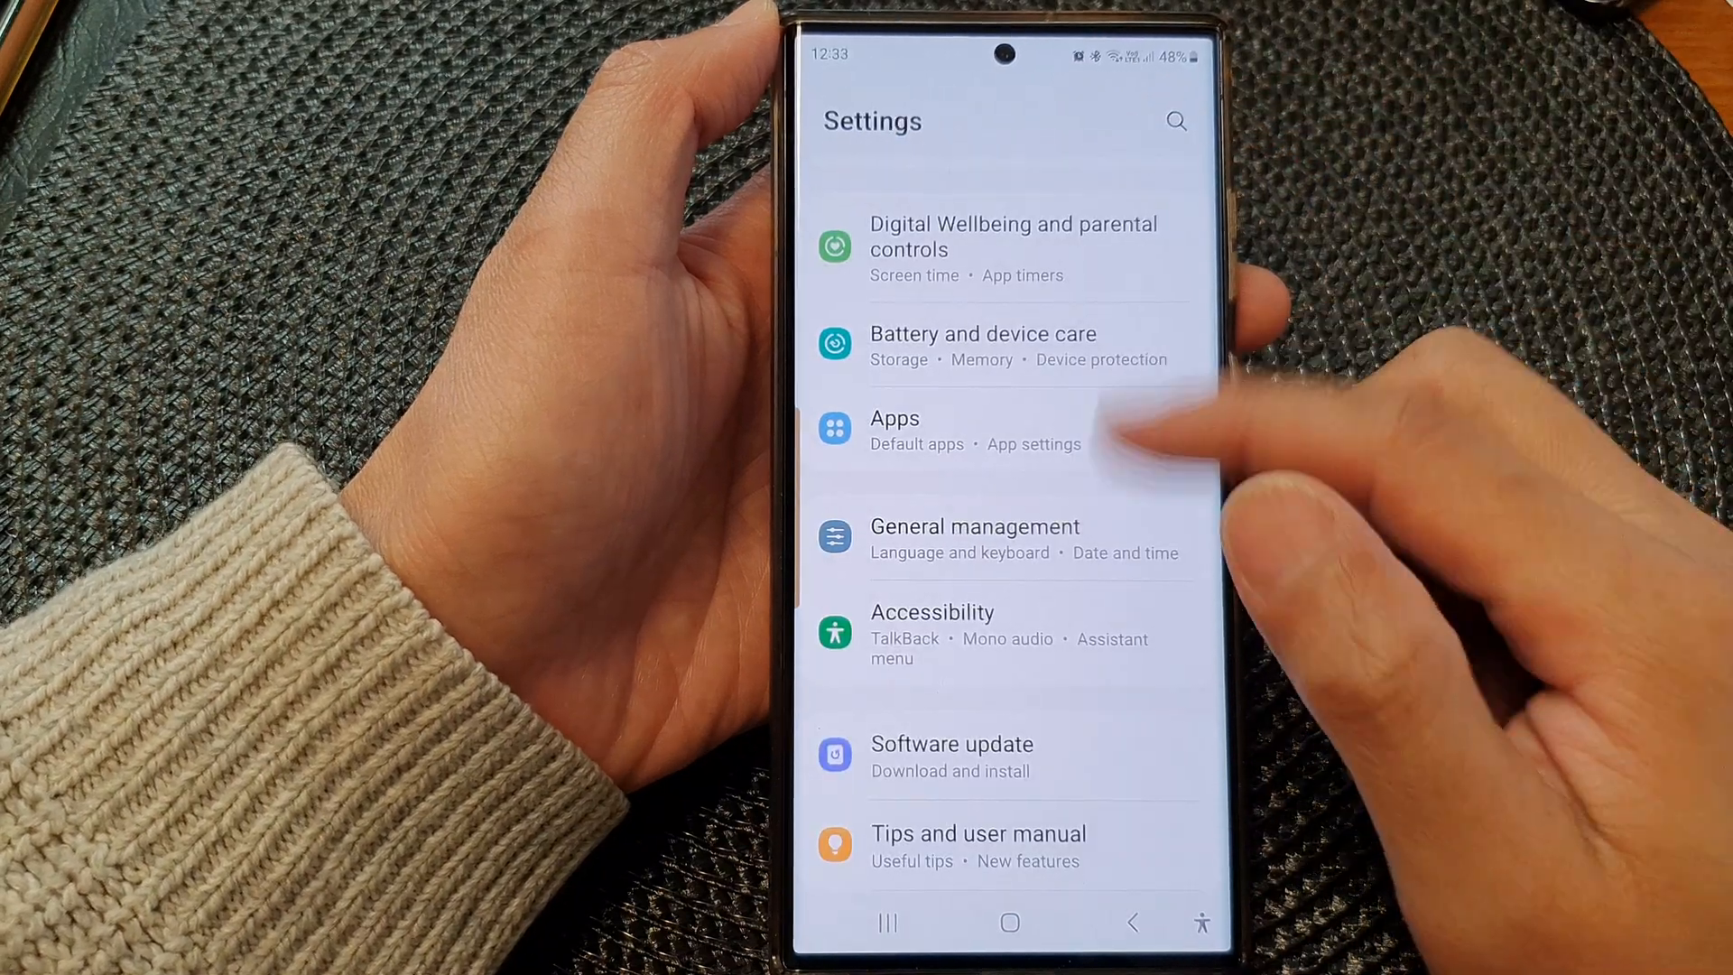
scroll("down", 3)
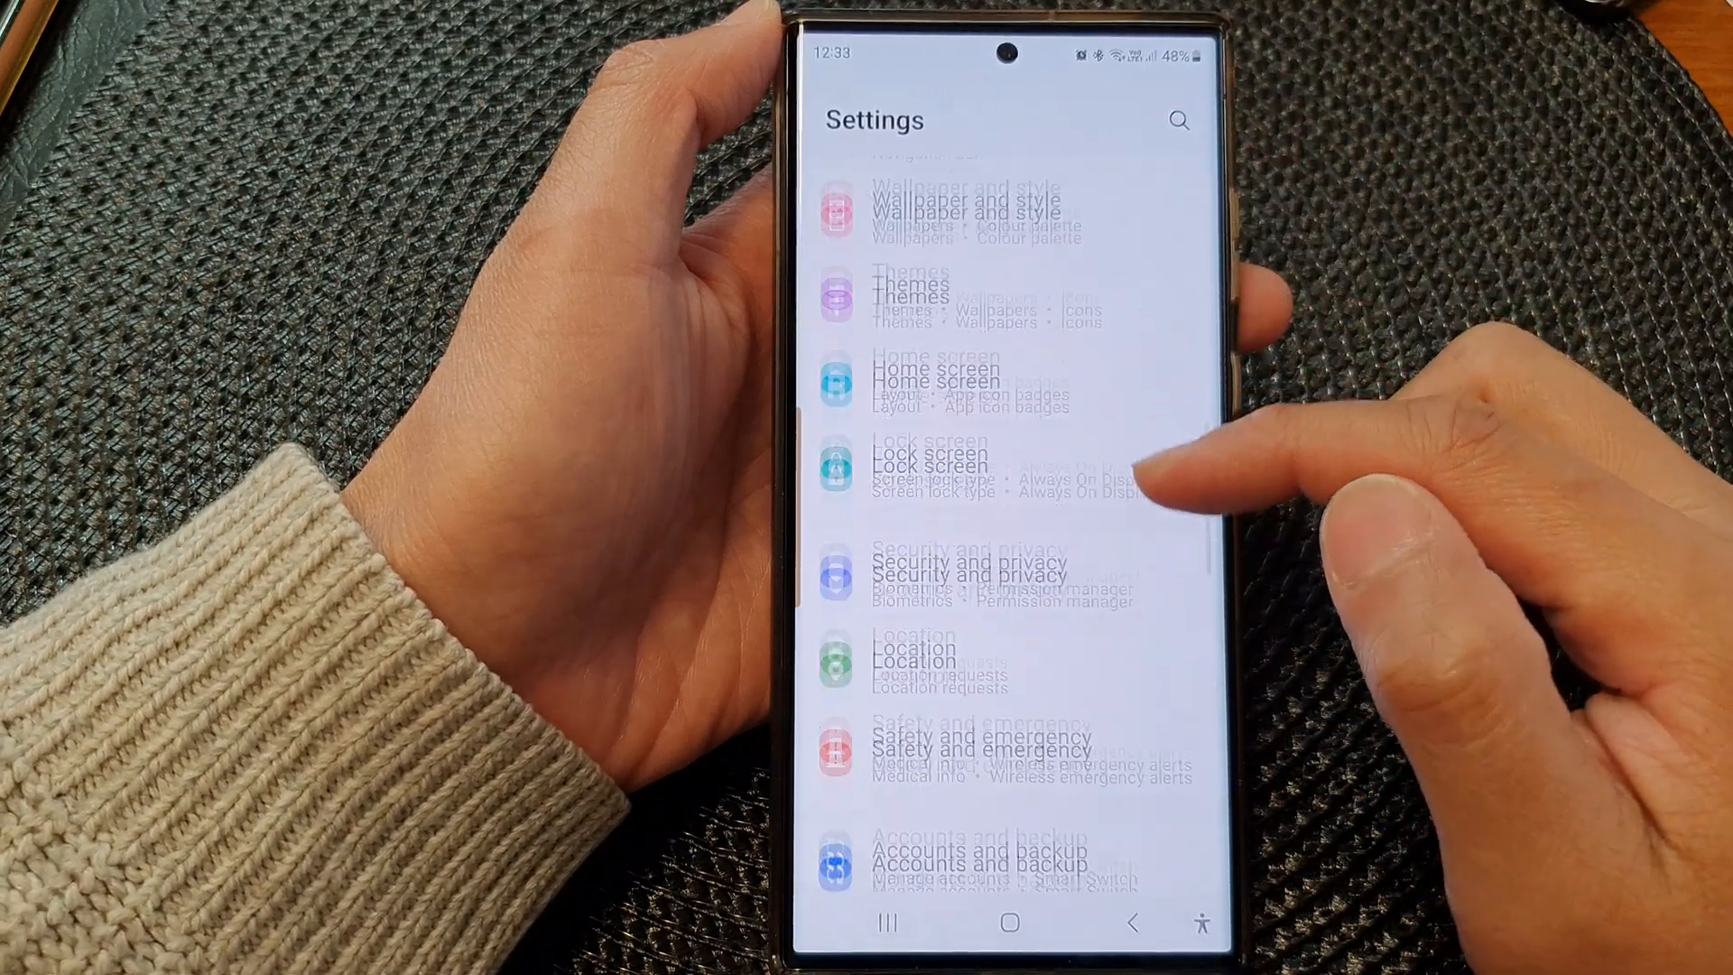
scroll("down", 3)
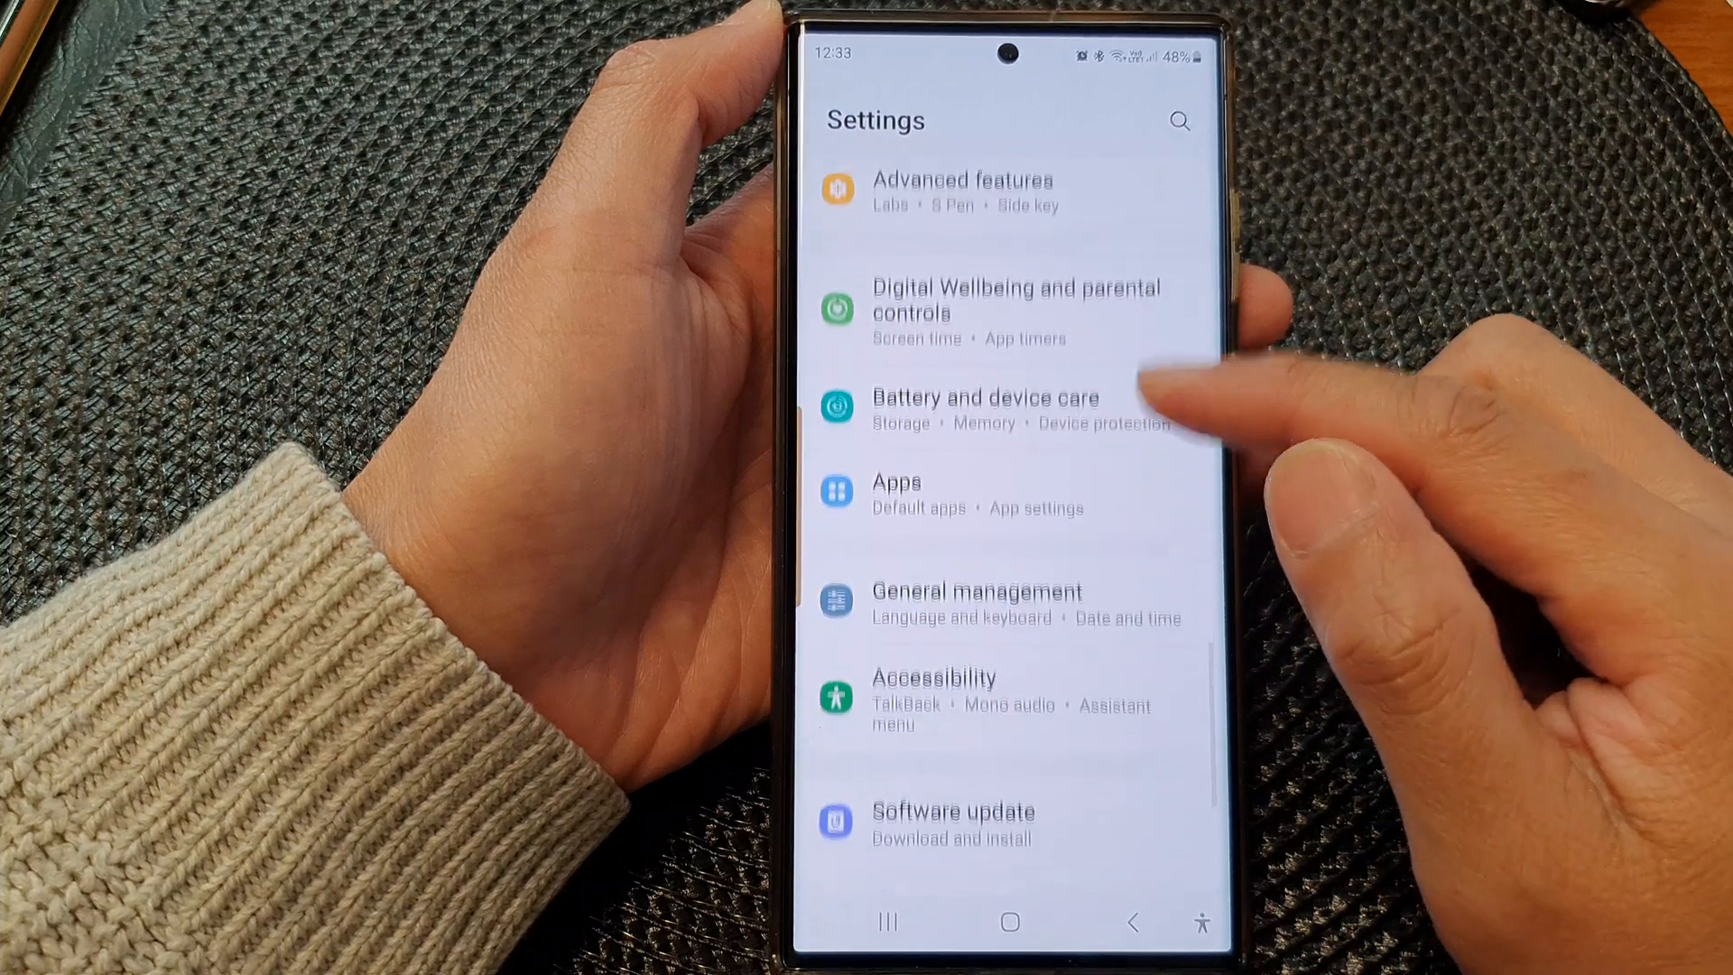
left_click(896, 493)
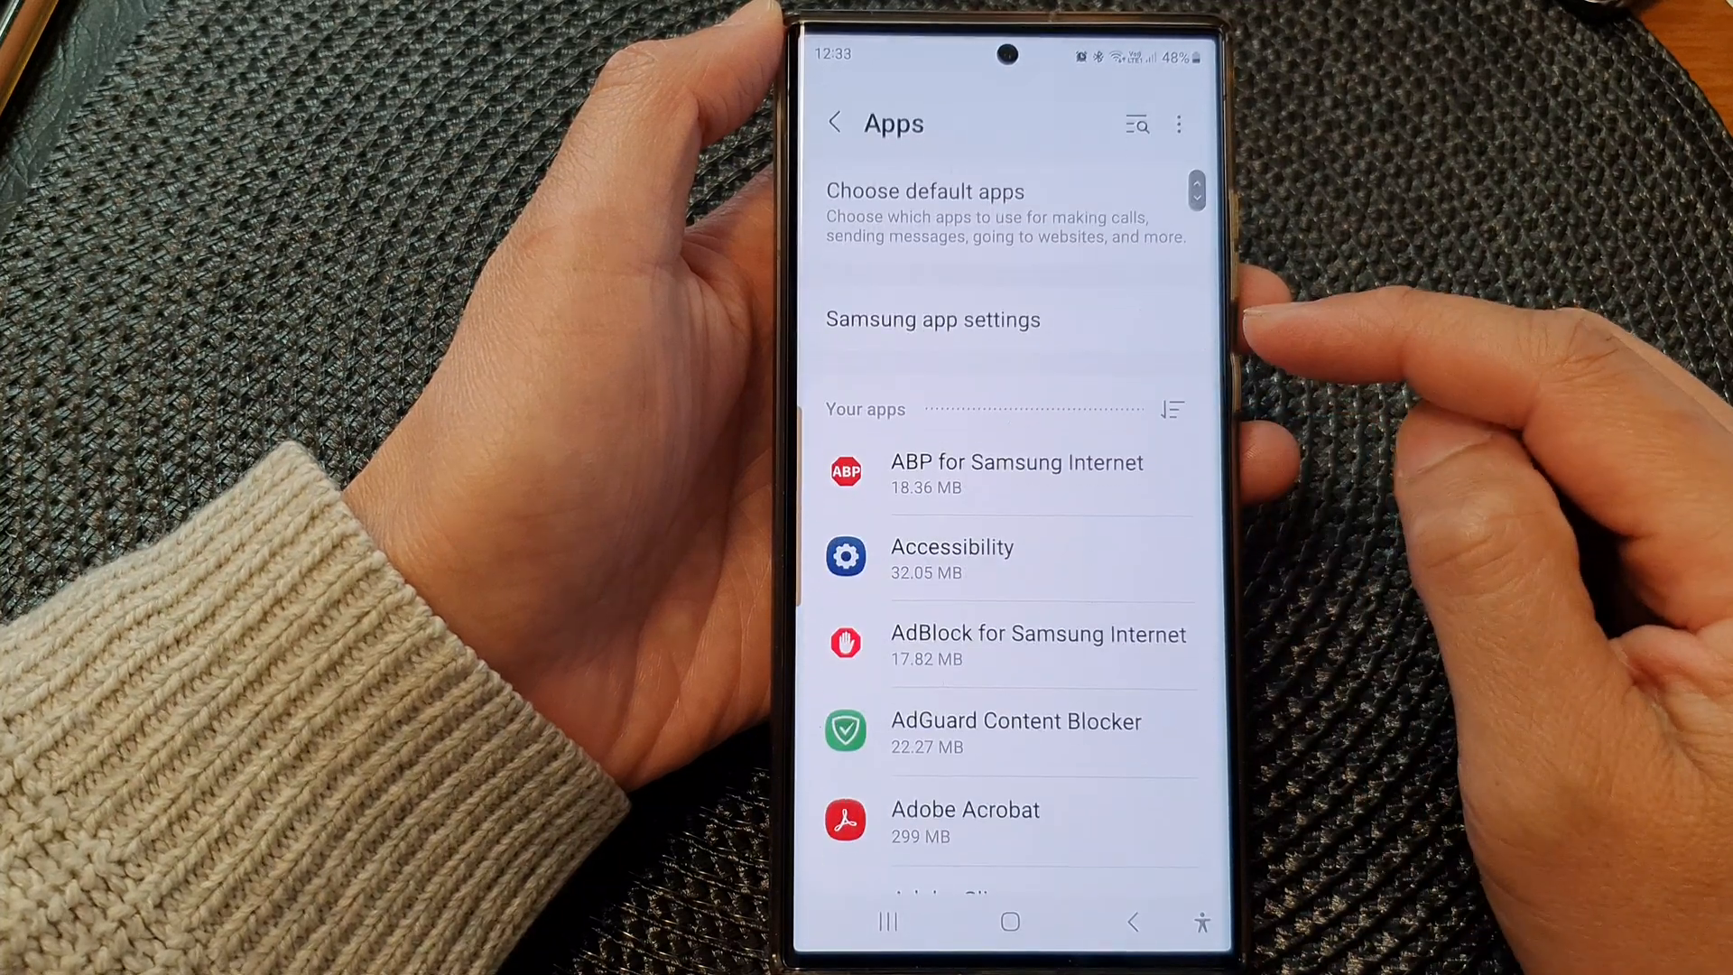
scroll("down", 3)
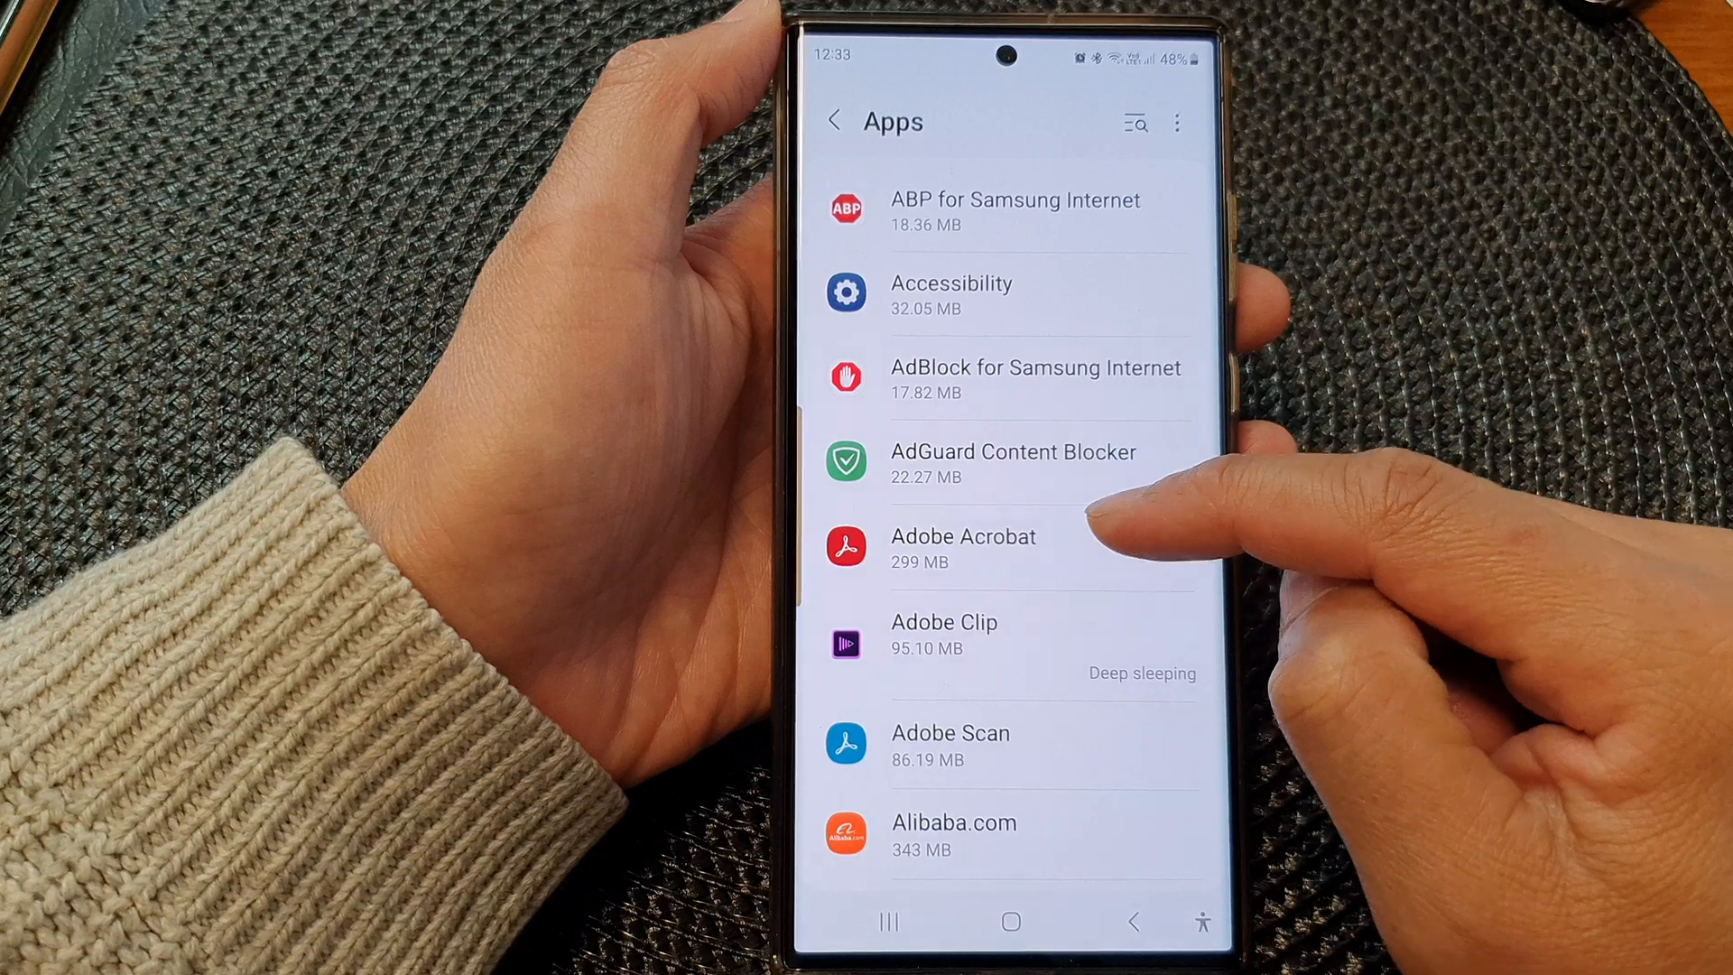
Force stop Adobe Acrobat from its App info page, confirm with OK, then go home.
left_click(962, 547)
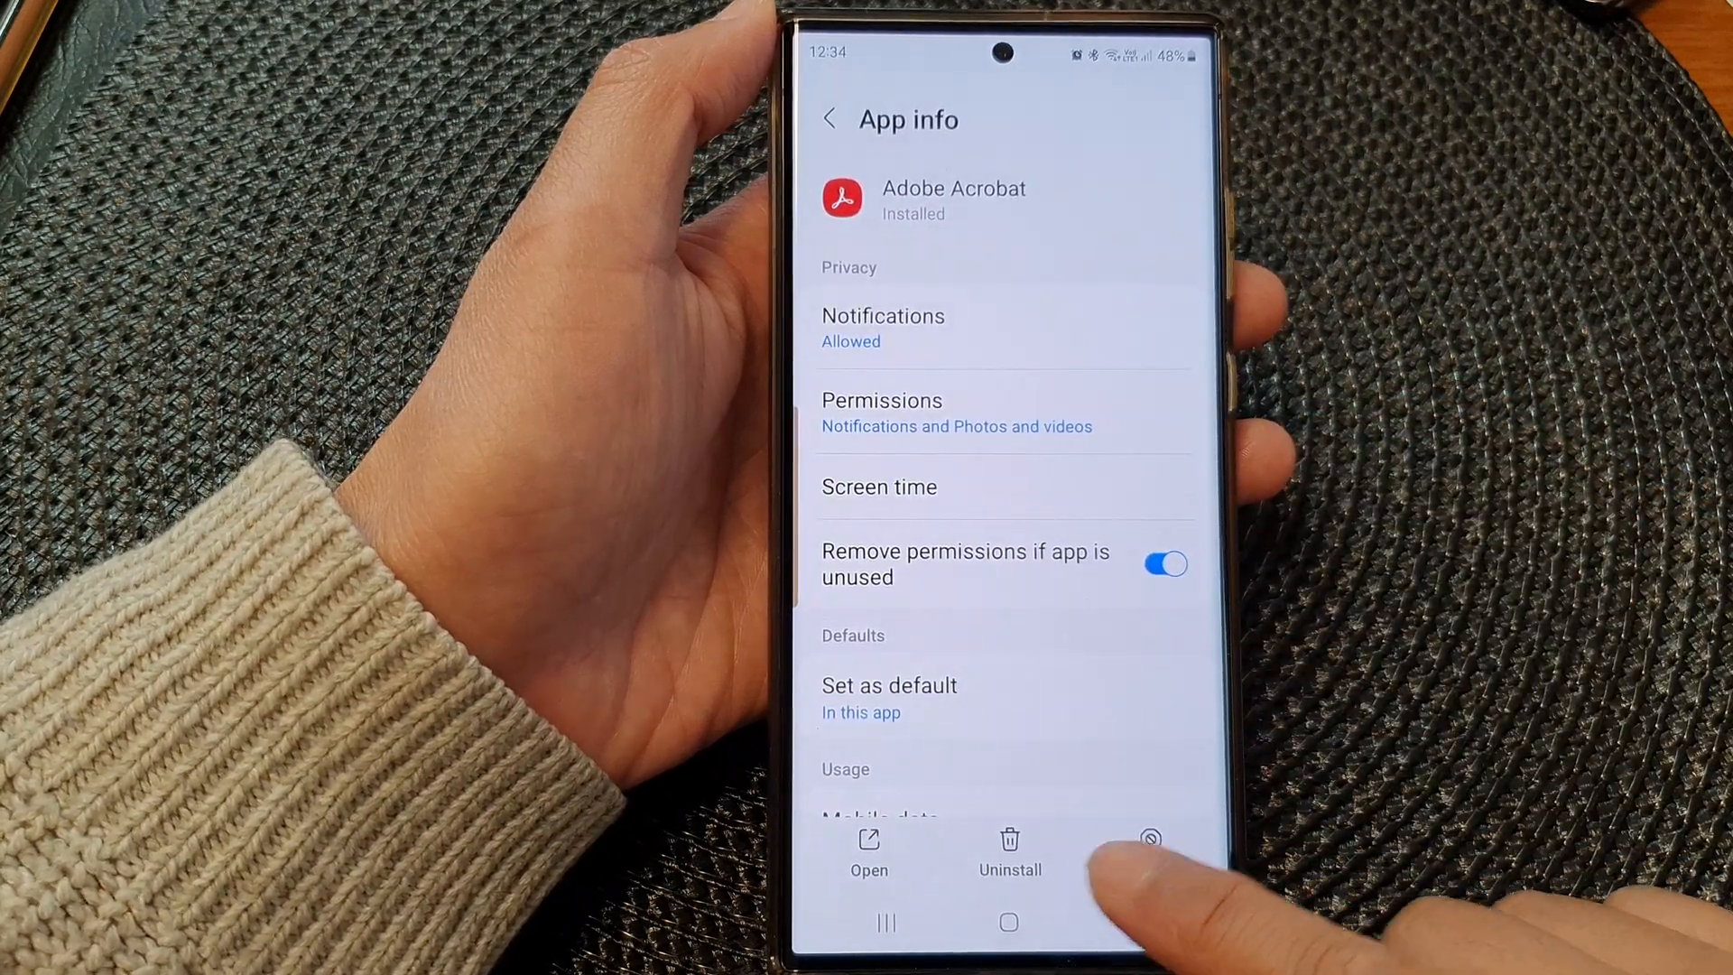
left_click(1150, 851)
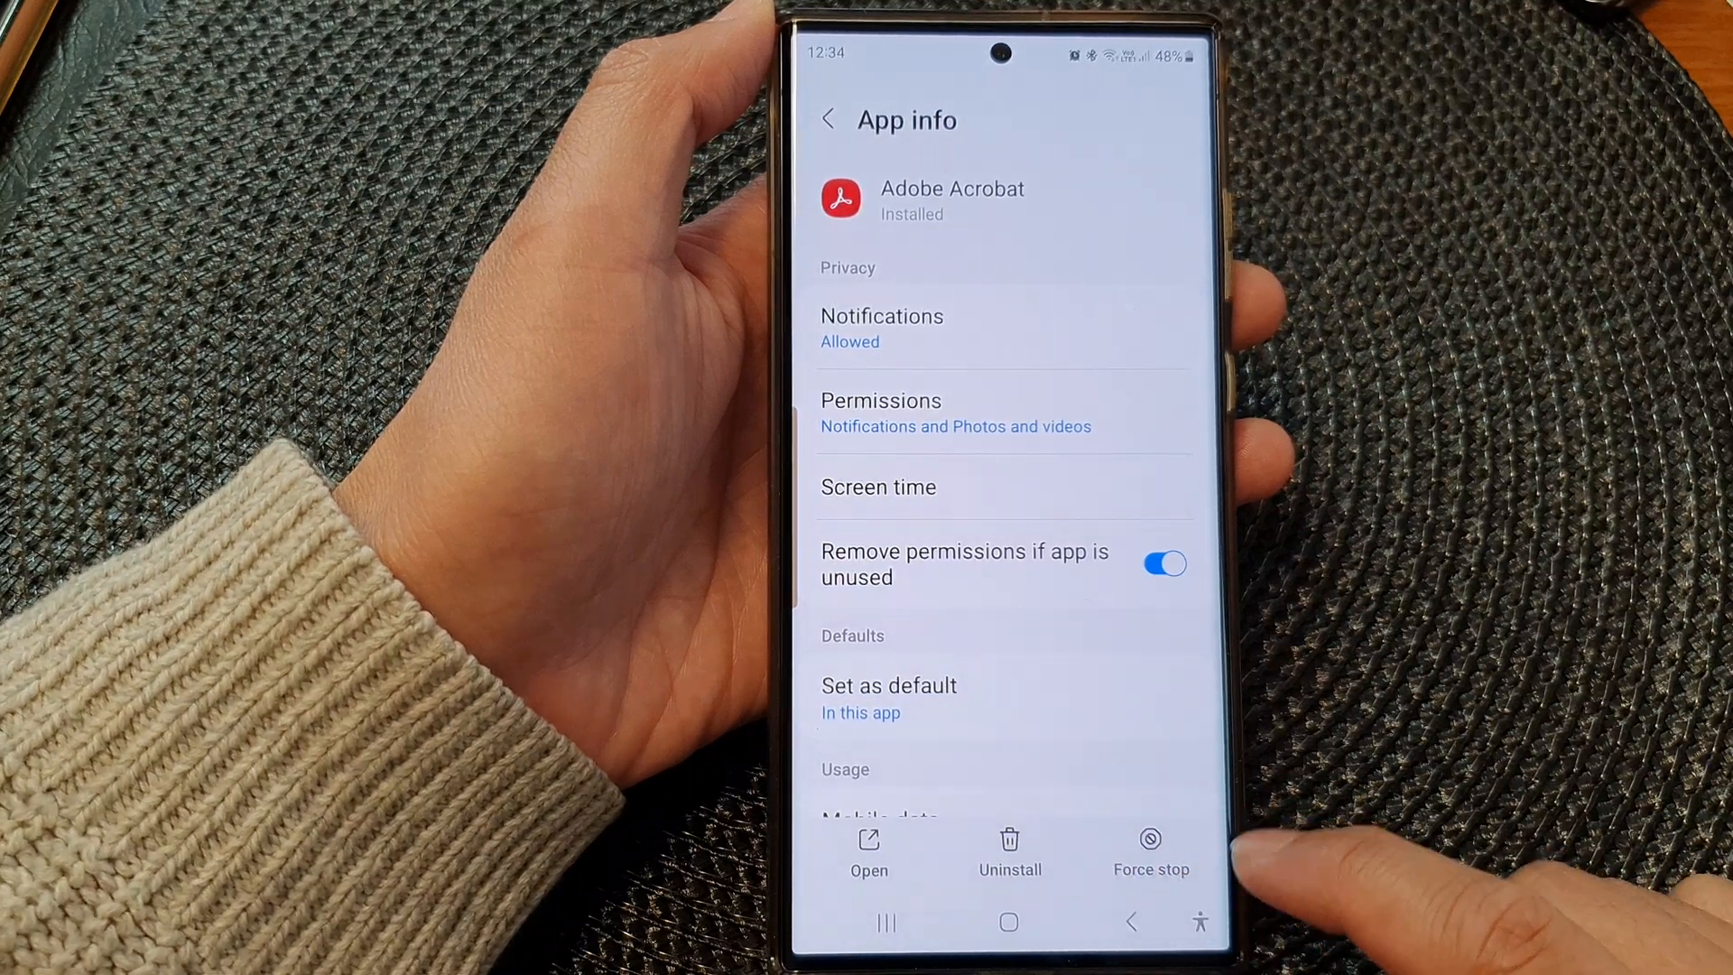
left_click(1149, 845)
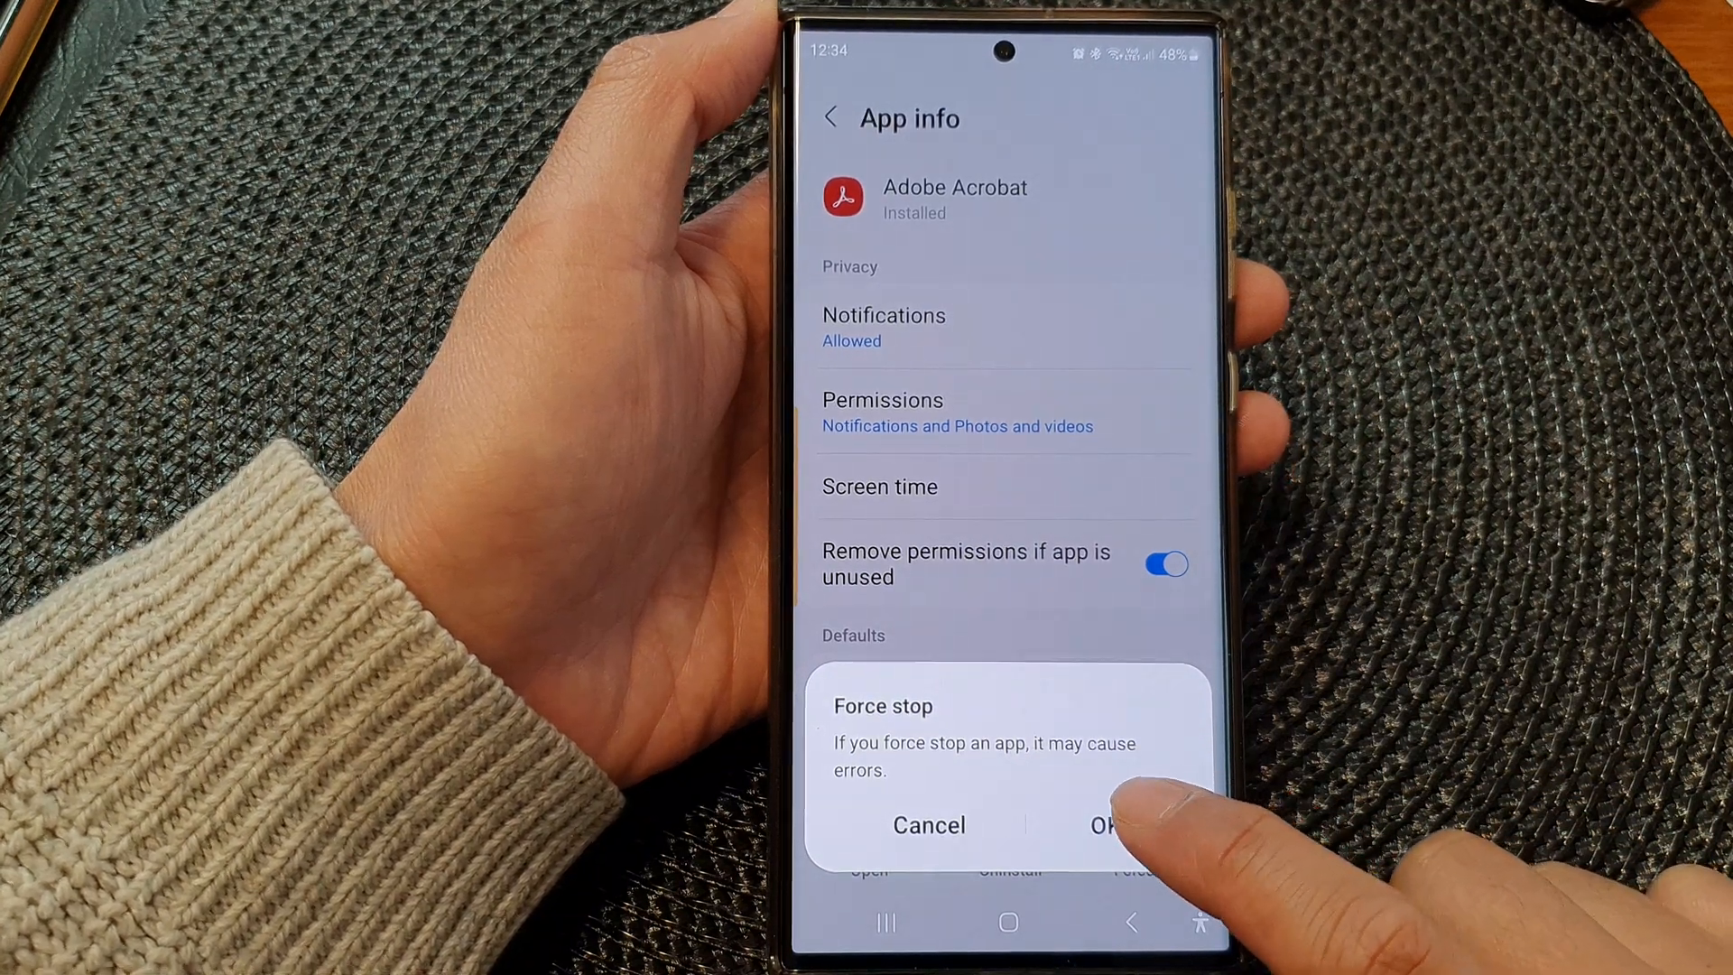
left_click(929, 823)
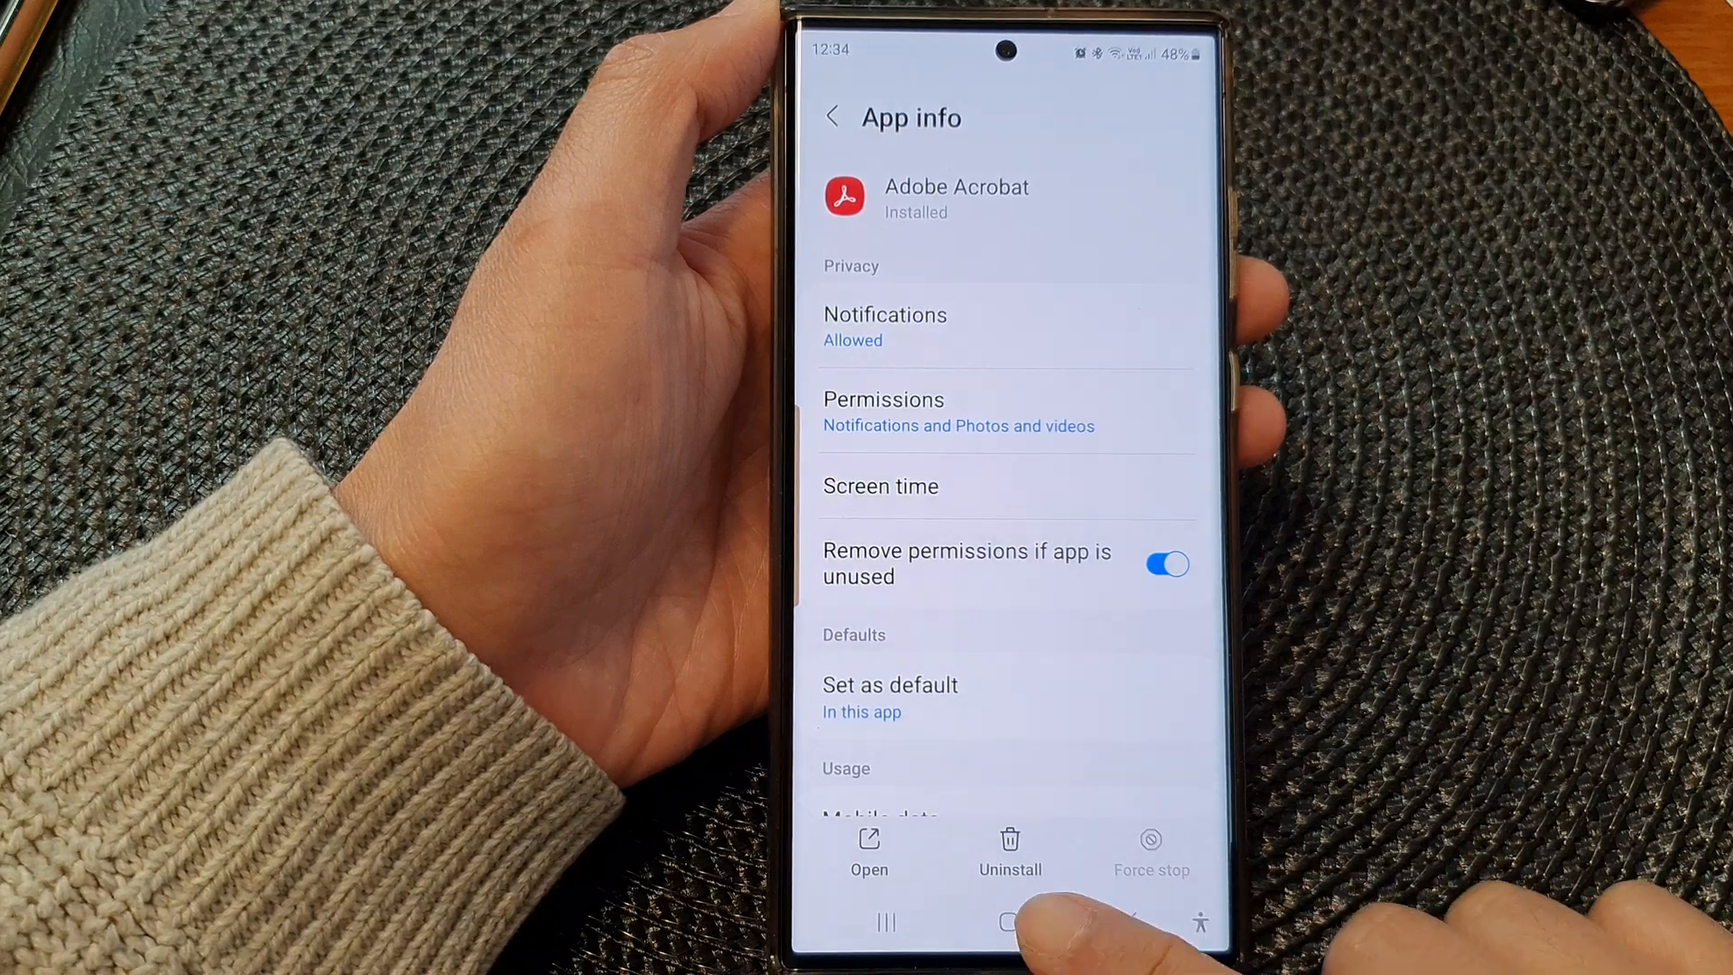
left_click(1007, 922)
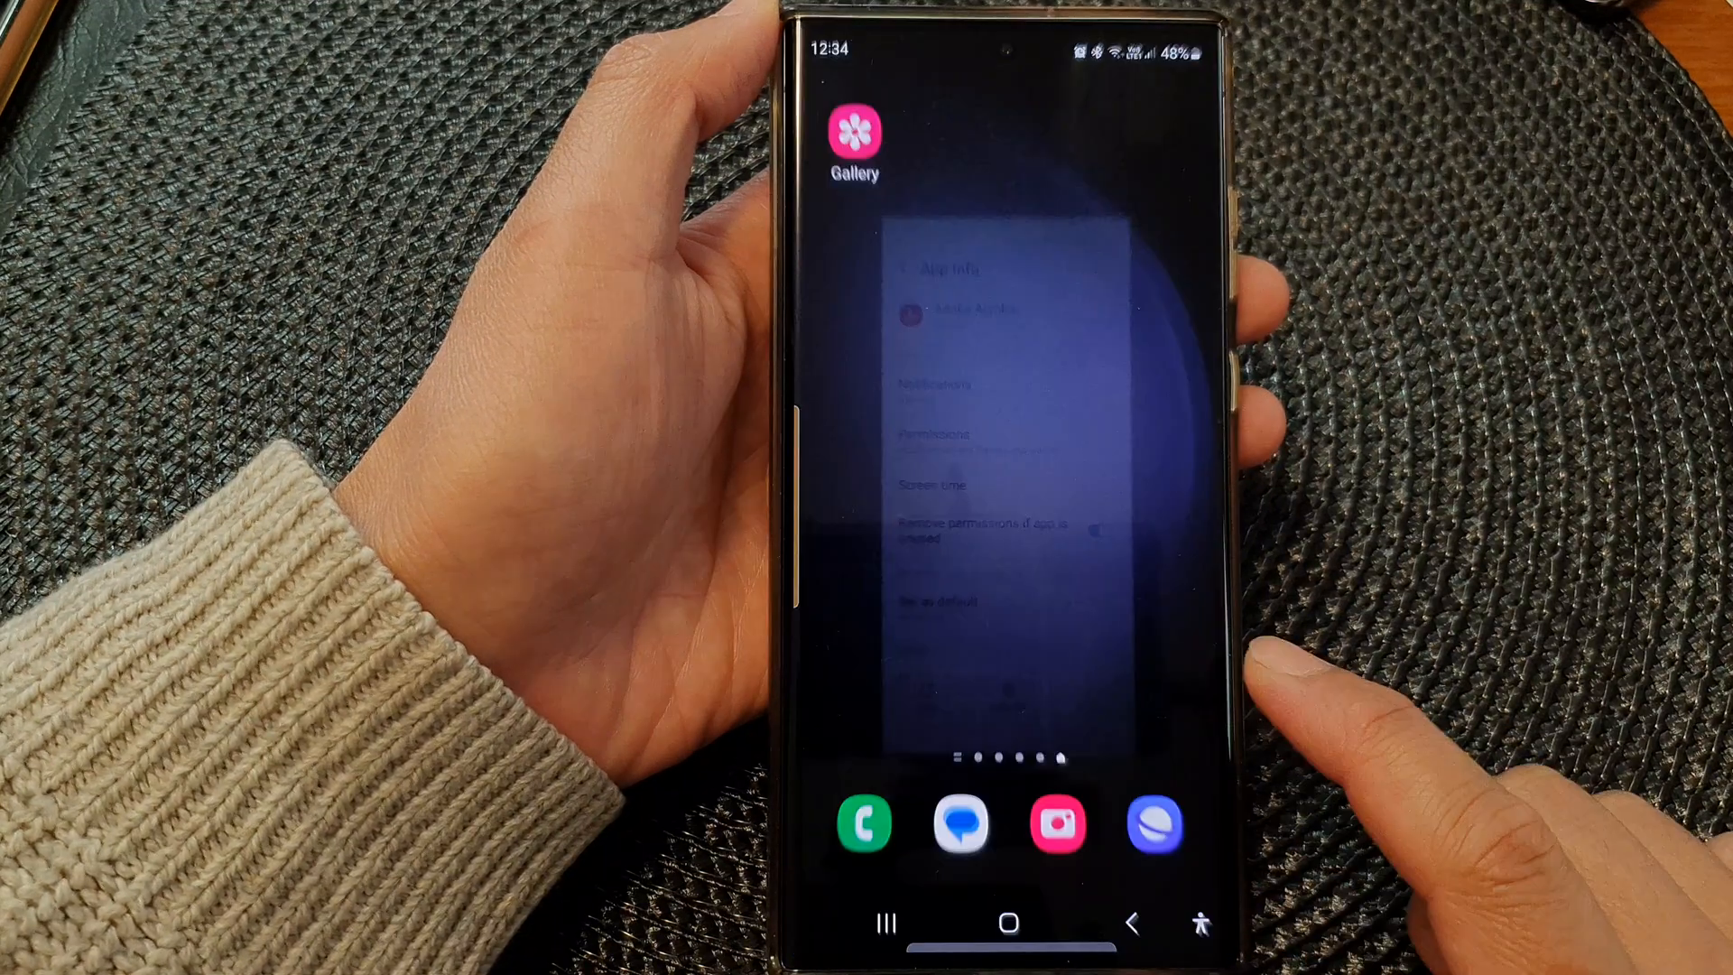